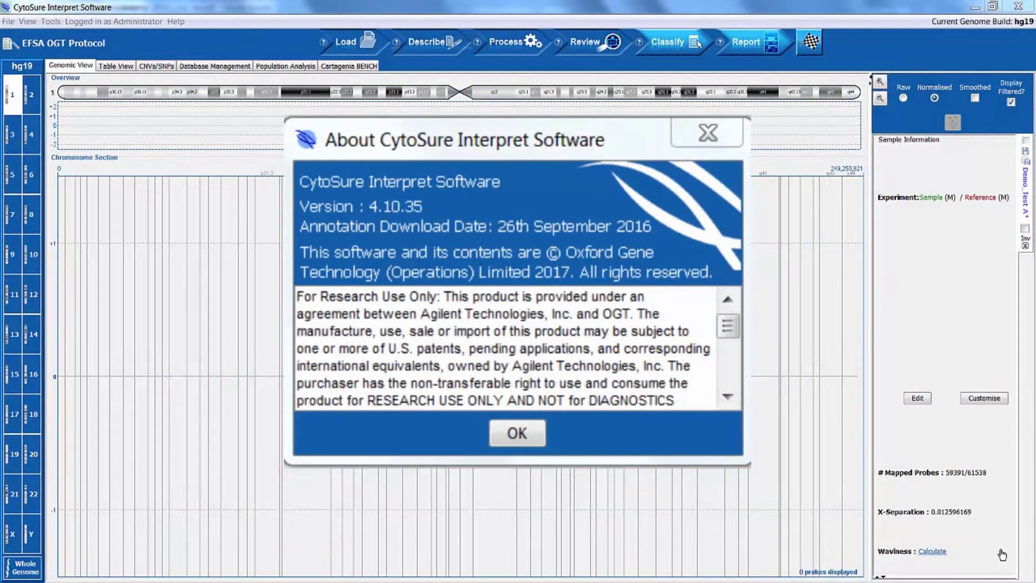
- Close the About dialog to show demo23's chromosome 1 probe data and CNV regions table
{"action": "left_click", "coordinate": [517, 432]}
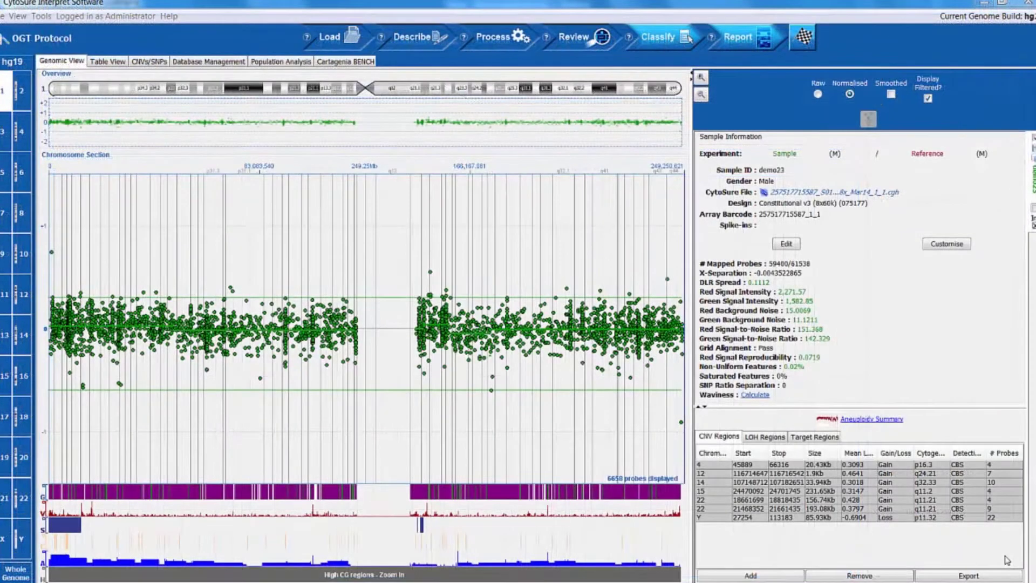
{"action": "mouse_move", "coordinate": [500, 182]}
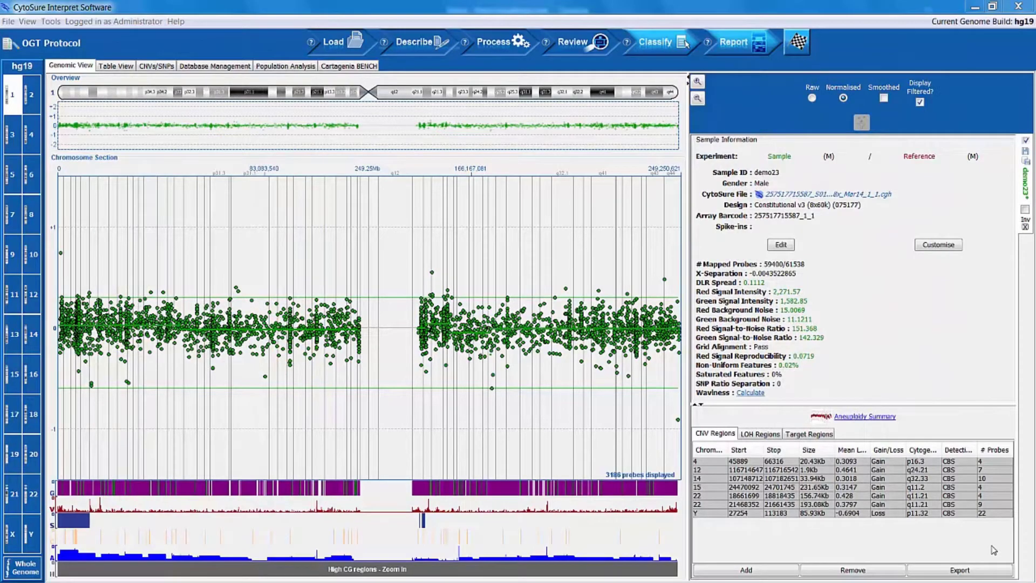
- Check sample 1731's LOH regions in CNVs/SNPs, then return to the Genomic View
{"action": "left_click", "coordinate": [156, 65]}
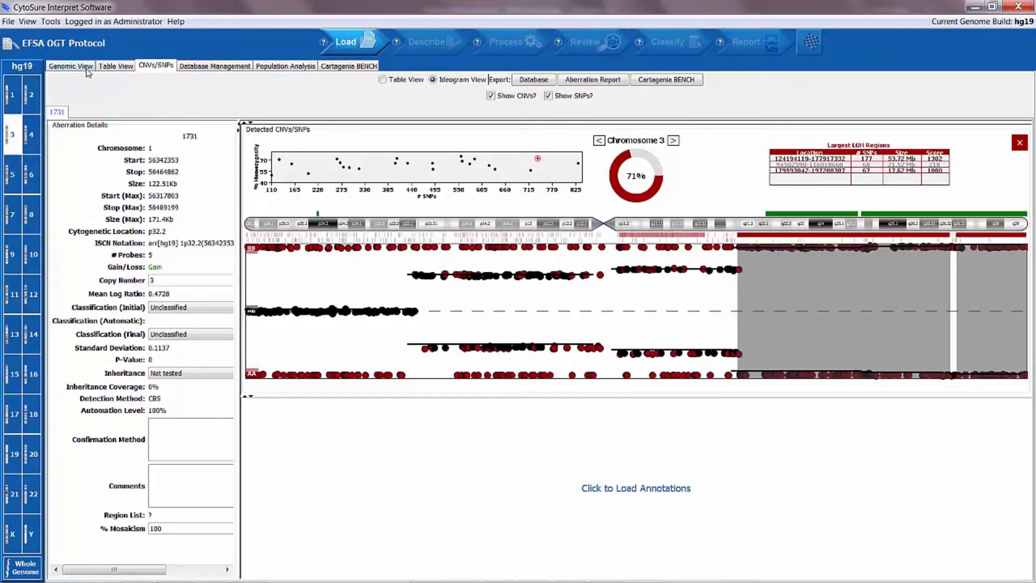
{"action": "left_click", "coordinate": [70, 65]}
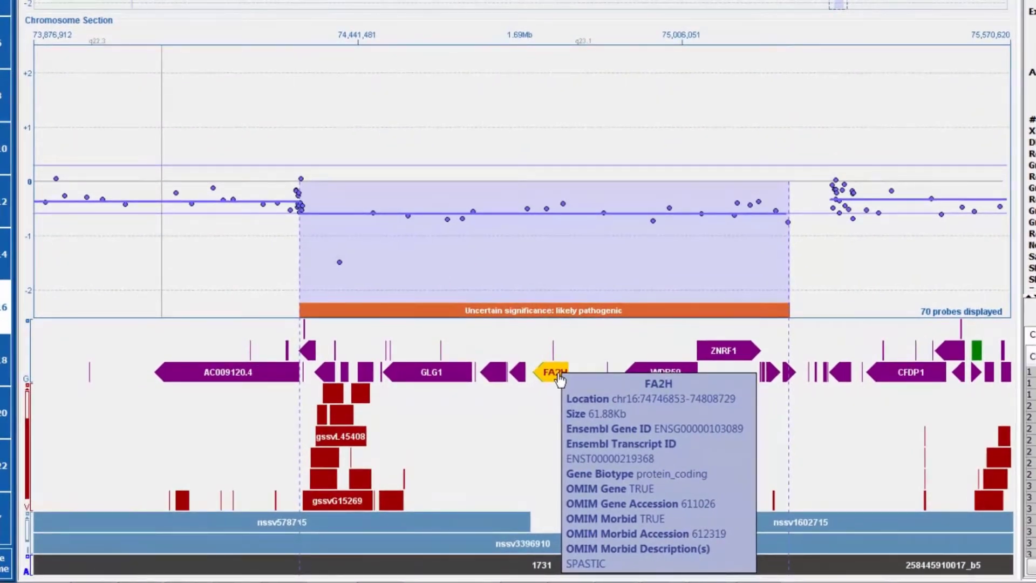
{"action": "mouse_move", "coordinate": [476, 457]}
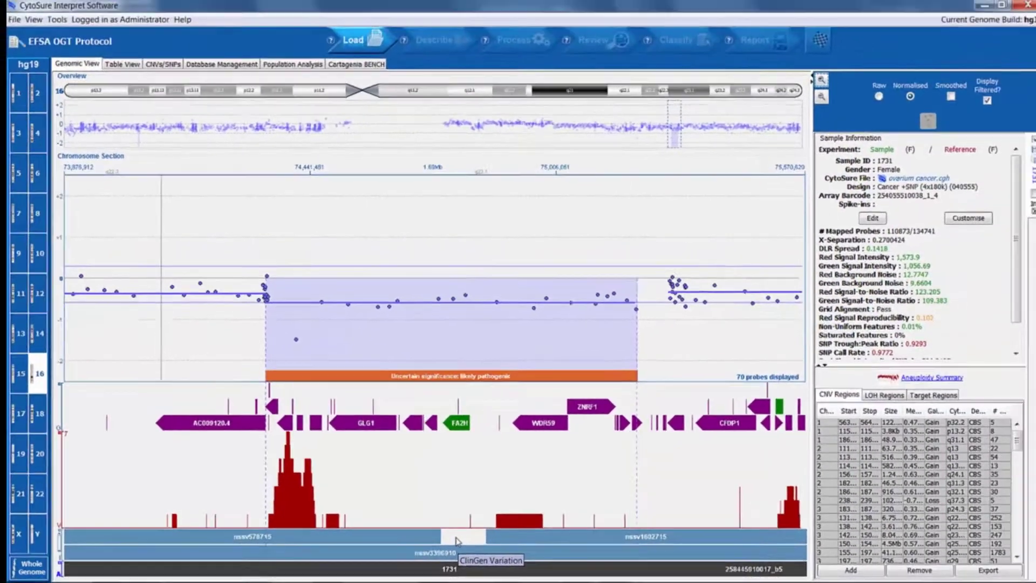
- Quick-search the sample database for 'BCC' with the Advanced Search filters expanded
{"action": "left_click", "coordinate": [214, 65]}
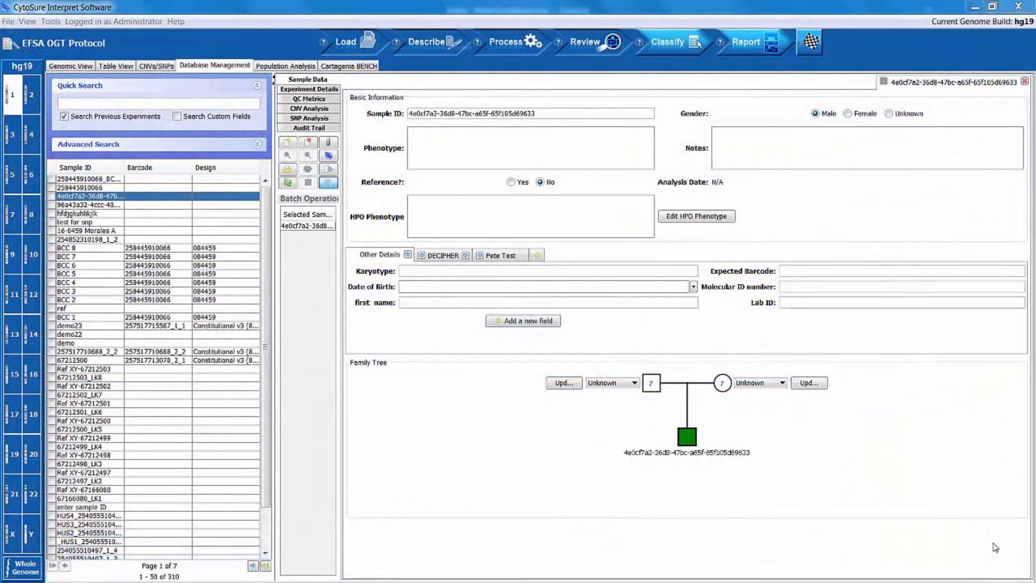
{"action": "mouse_move", "coordinate": [866, 482]}
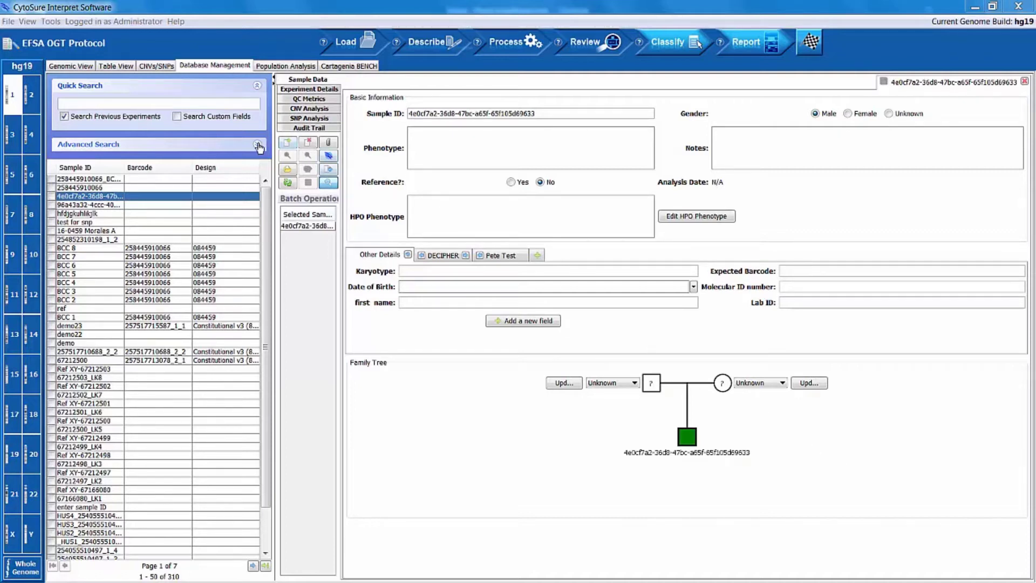
{"action": "left_click", "coordinate": [259, 147]}
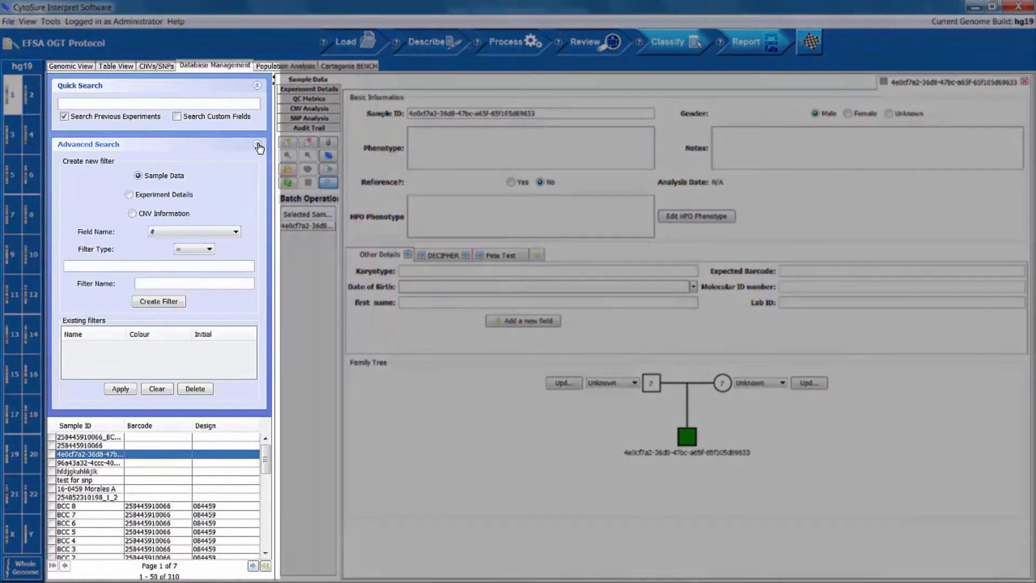
{"action": "type", "text": "BCC"}
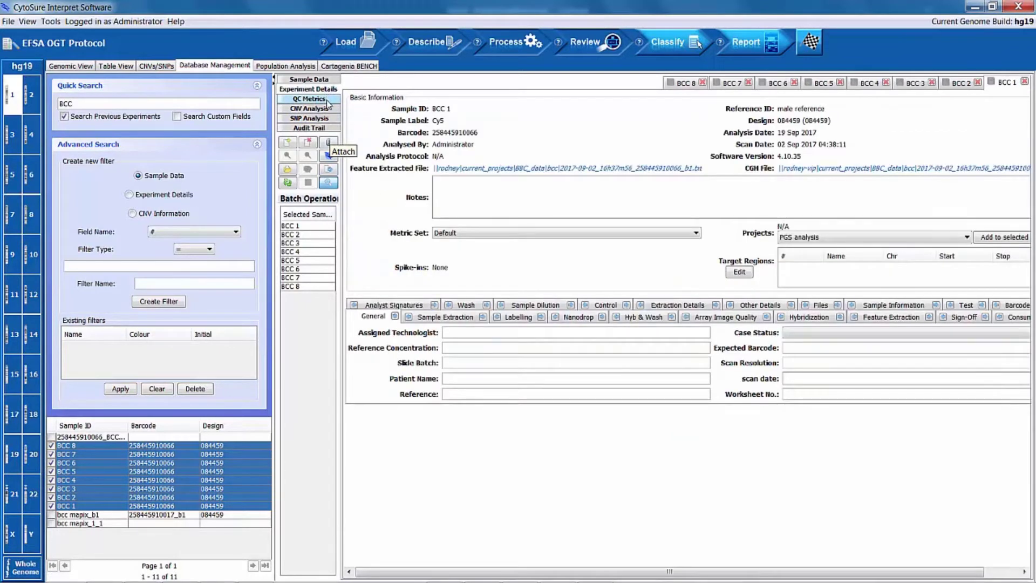
- Compare QC metrics, CNV/SNP regions and sample data across the eight BCC samples
{"action": "left_click", "coordinate": [309, 99]}
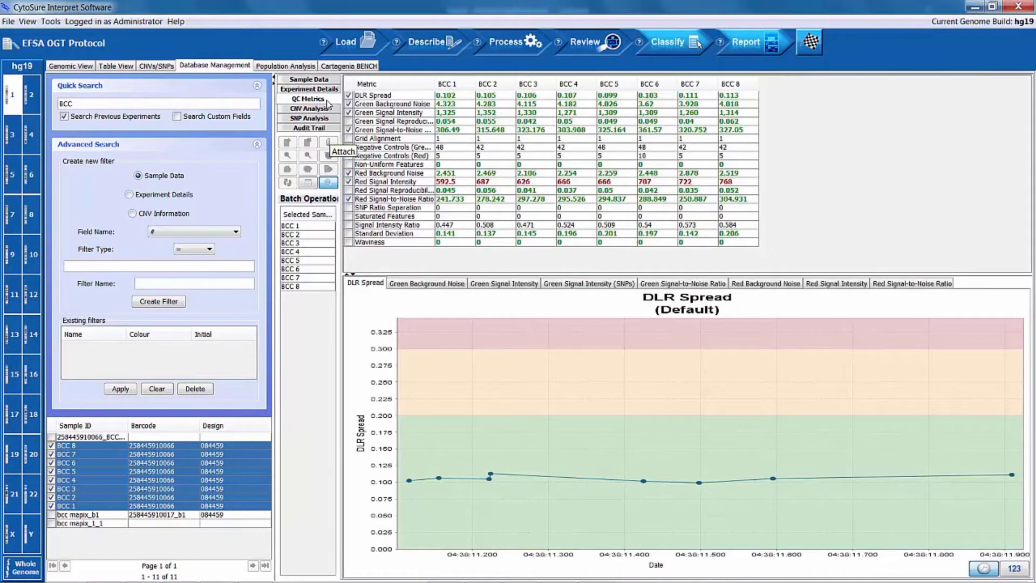
{"action": "left_click", "coordinate": [308, 108]}
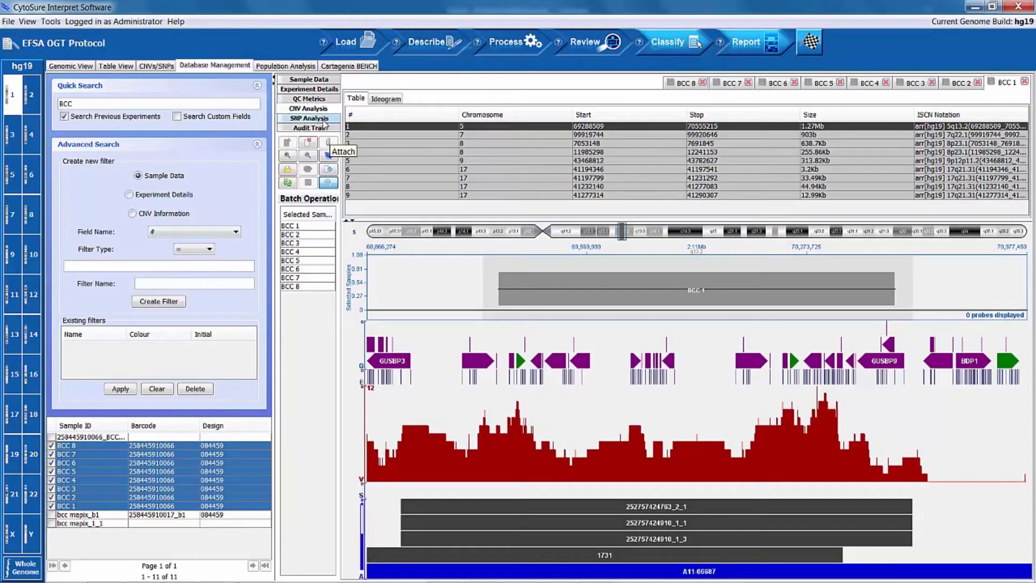
{"action": "left_click", "coordinate": [309, 127]}
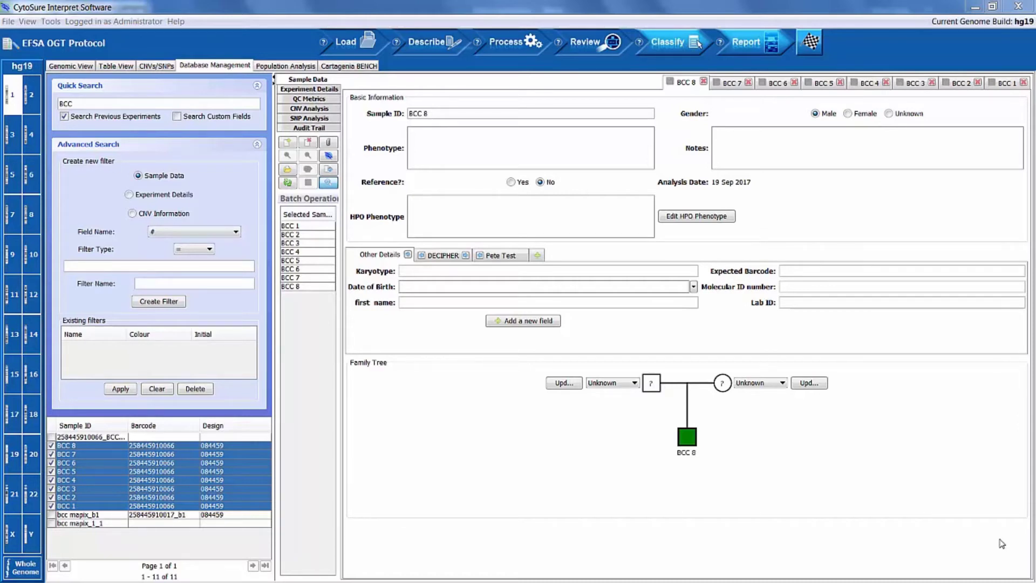
{"action": "left_click", "coordinate": [588, 570]}
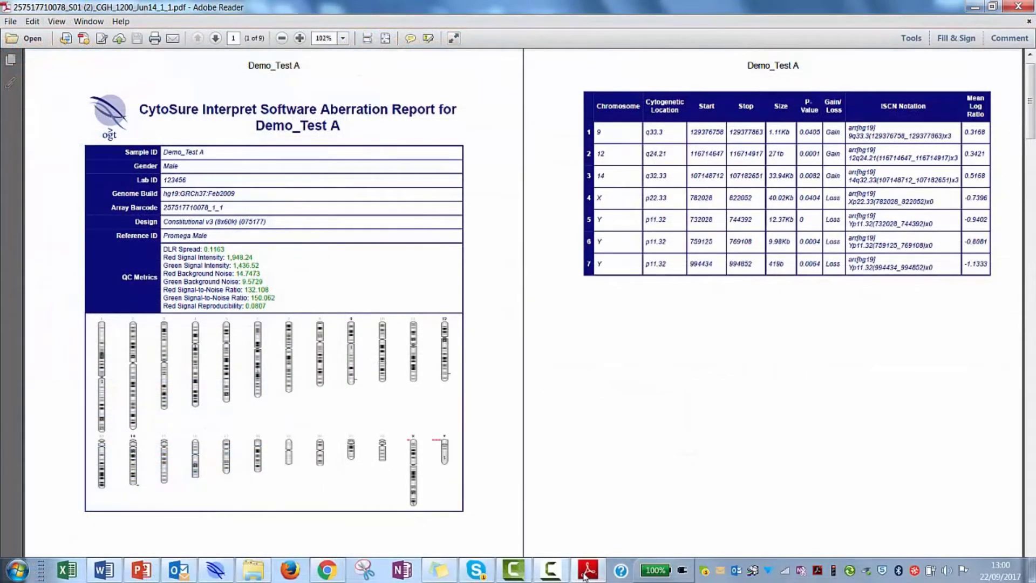
- Scroll the Demo_Test A report from its summary to the Aberration 3 and 4 pages
{"action": "scroll", "scroll_direction": "down", "scroll_amount": 3}
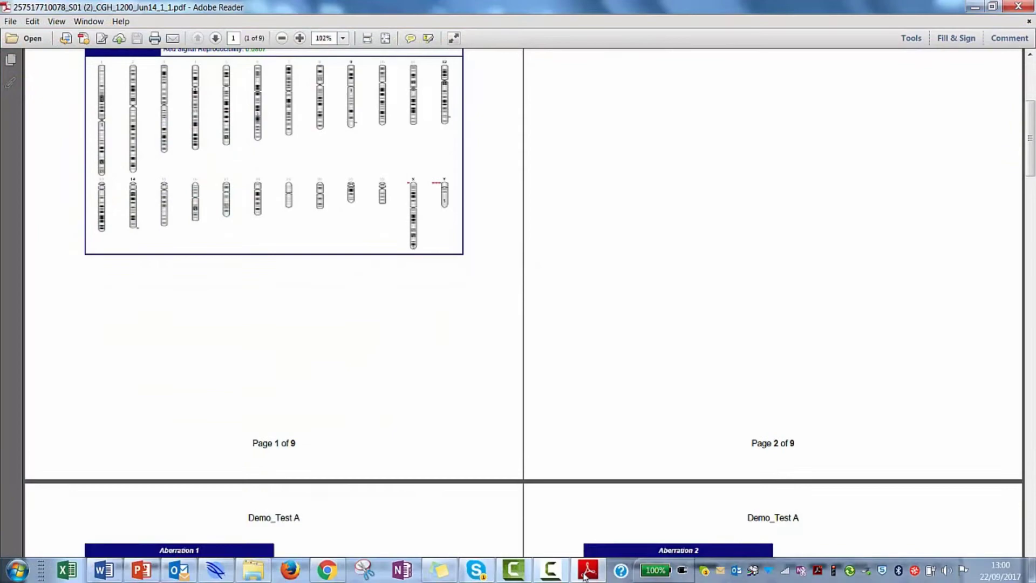
{"action": "scroll", "scroll_direction": "down", "scroll_amount": 3}
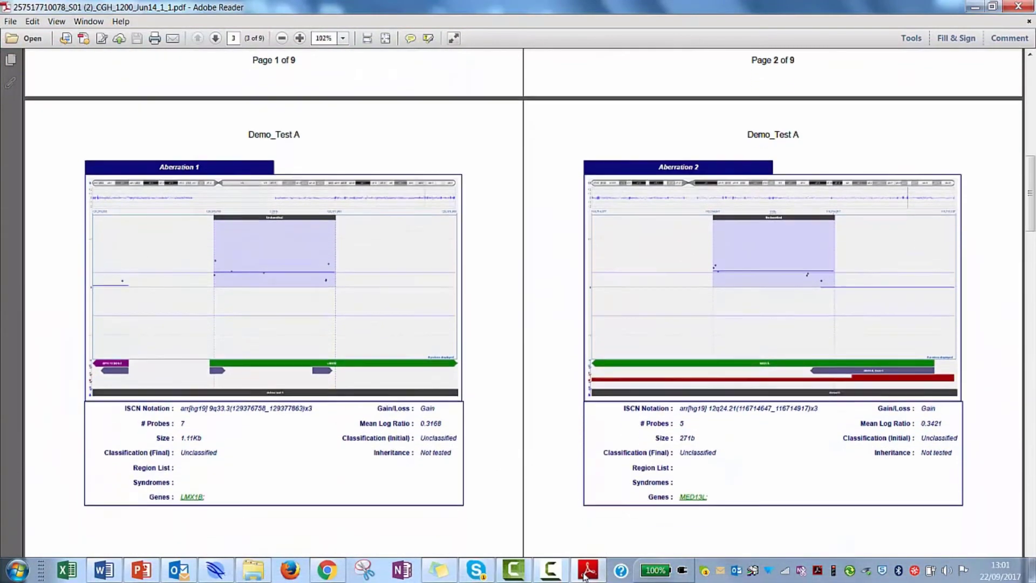
{"action": "scroll", "scroll_direction": "down", "scroll_amount": 3}
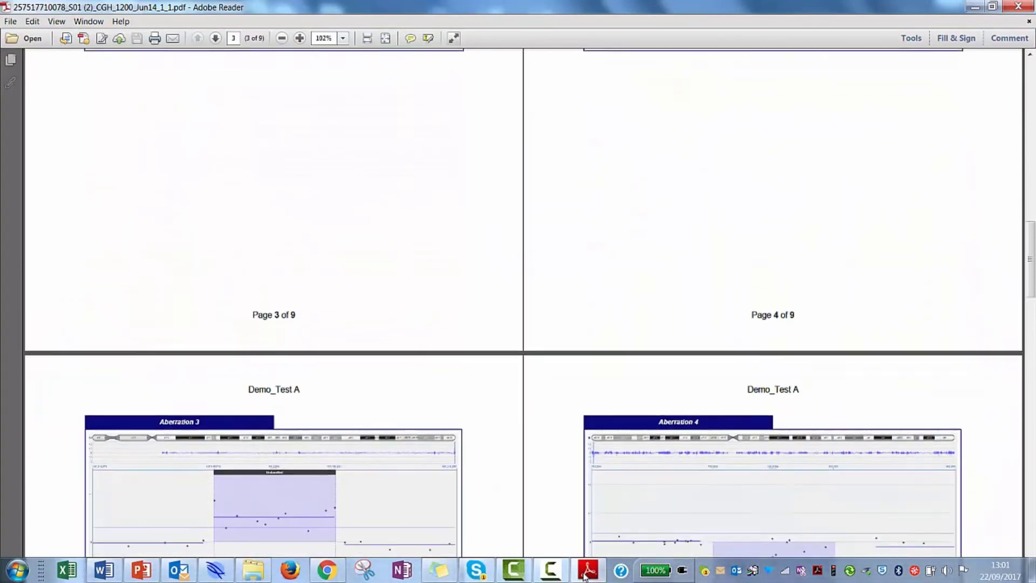
{"action": "scroll", "scroll_direction": "down", "scroll_amount": 3}
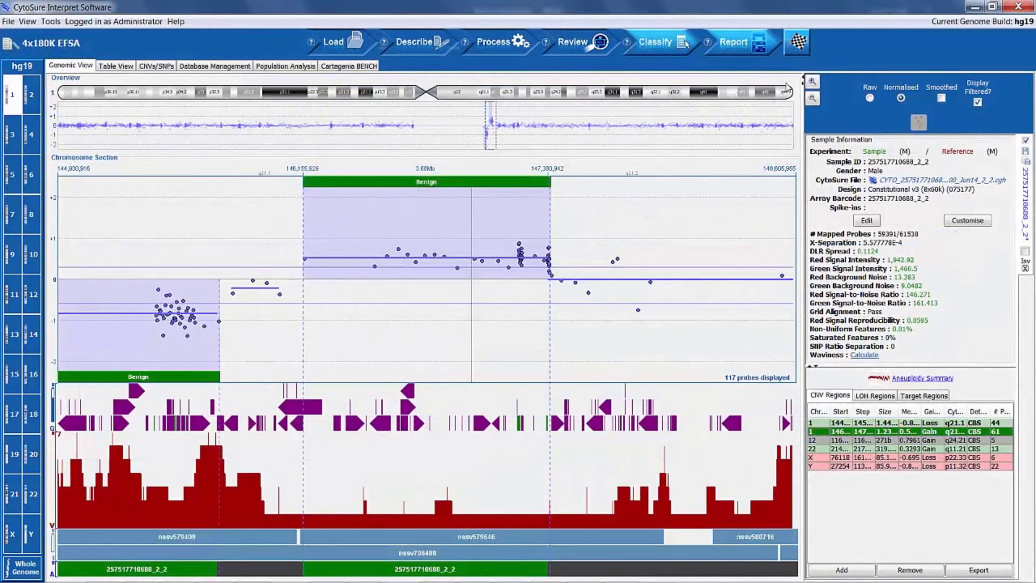
{"action": "left_click", "coordinate": [810, 80]}
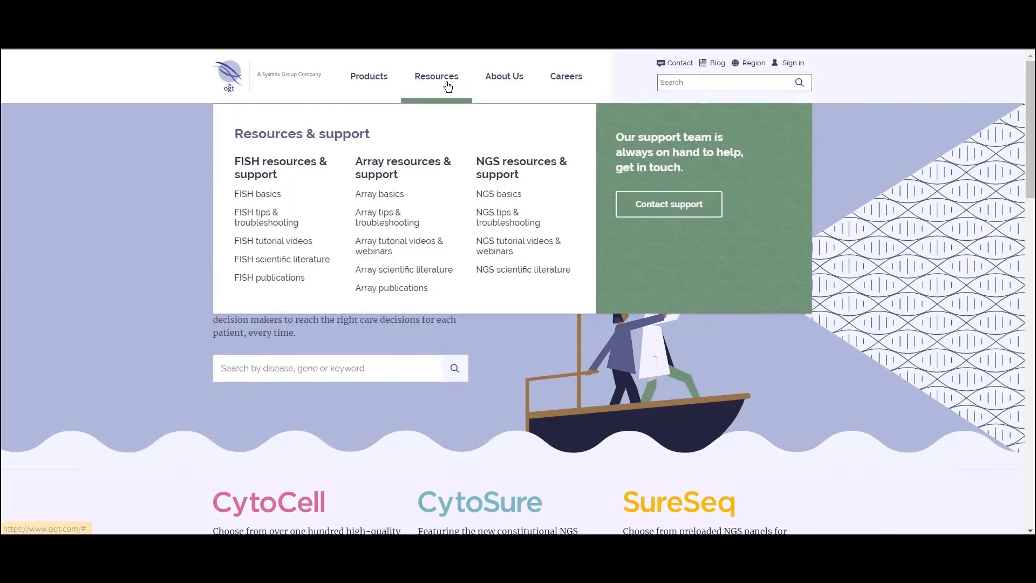
{"action": "mouse_move", "coordinate": [447, 81]}
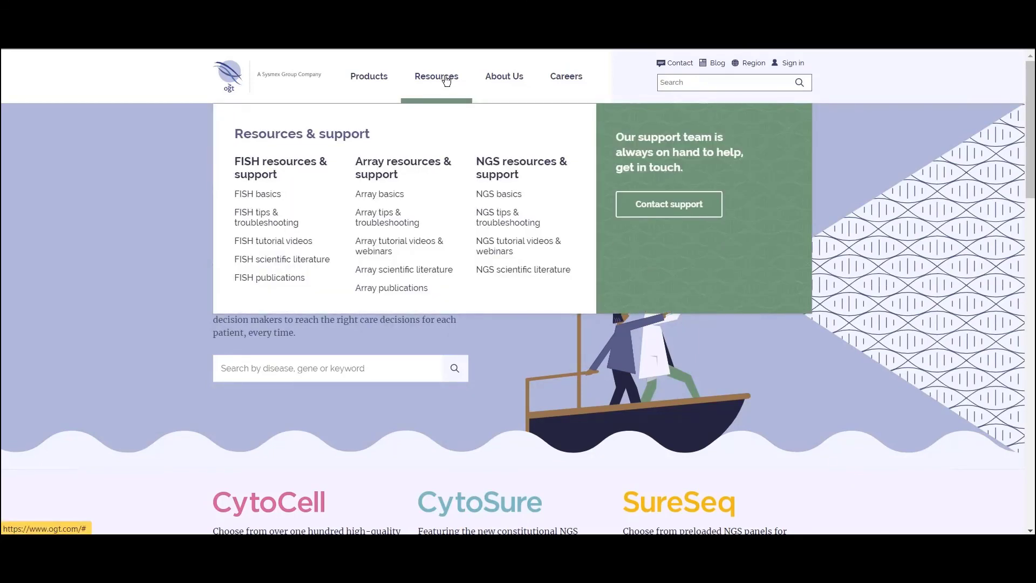